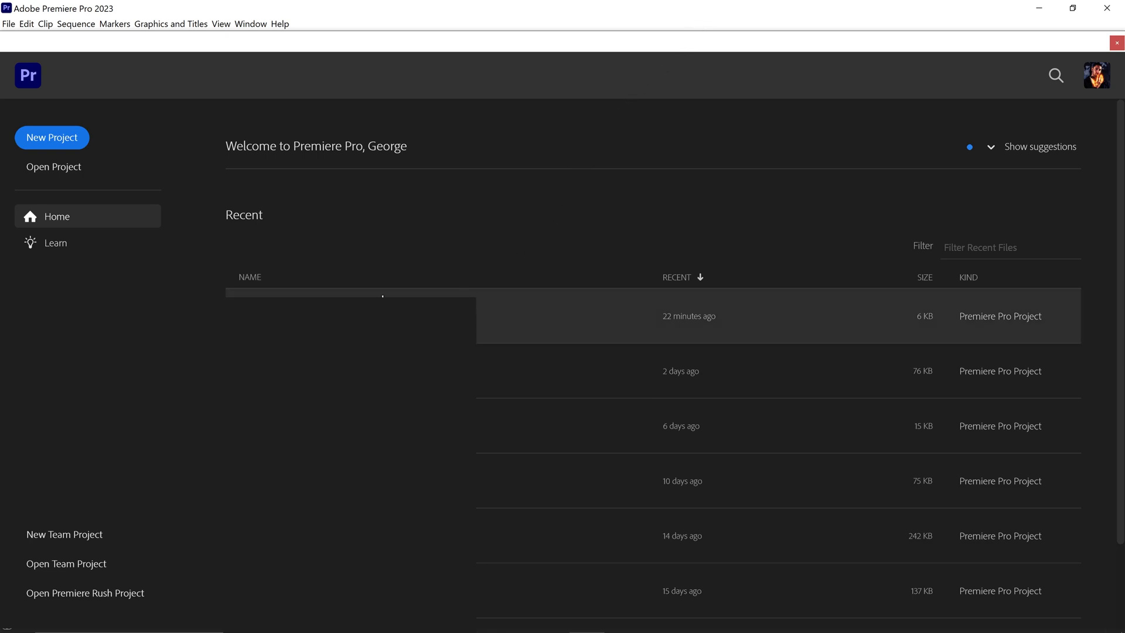
mouse_move(206, 52)
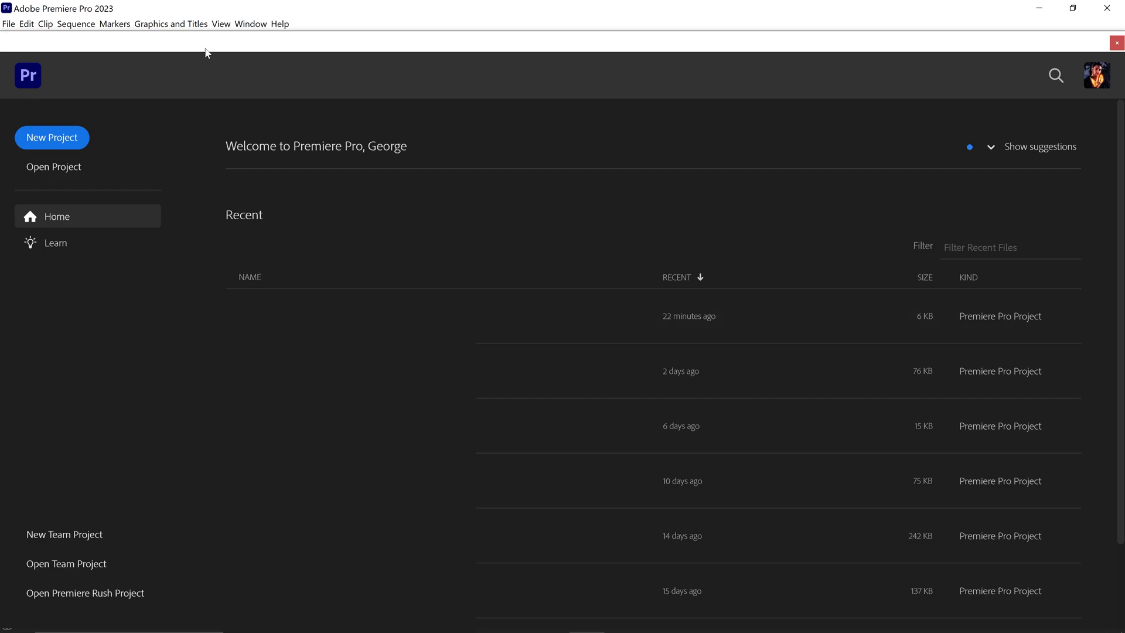
mouse_move(331, 249)
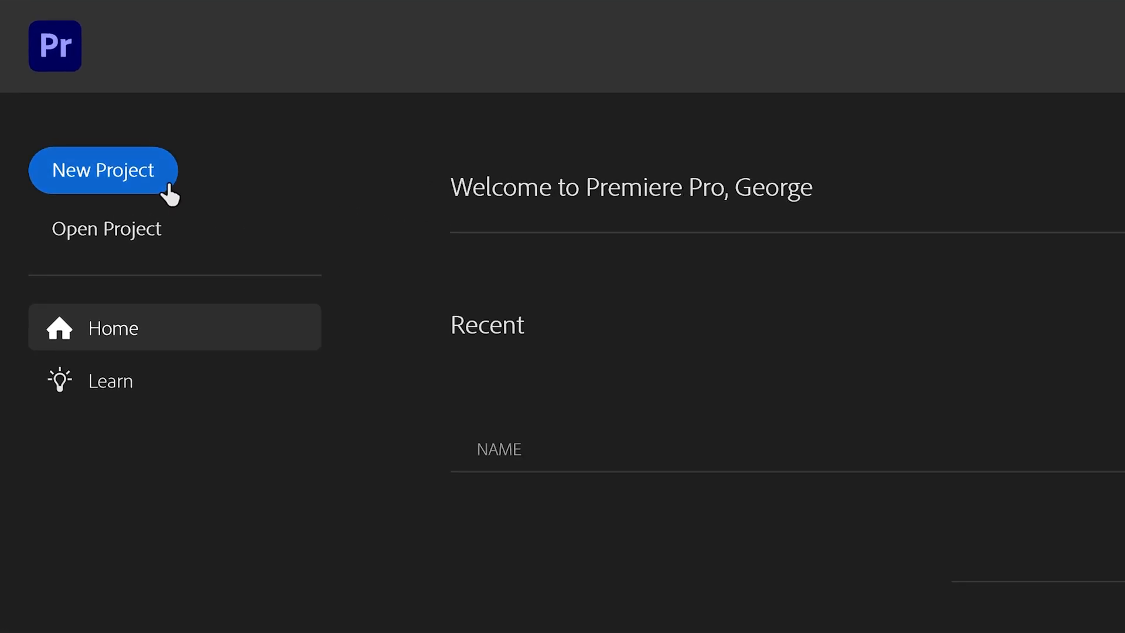
Step: Create a new project named 'voice over' and enter the Edit workspace
click(103, 170)
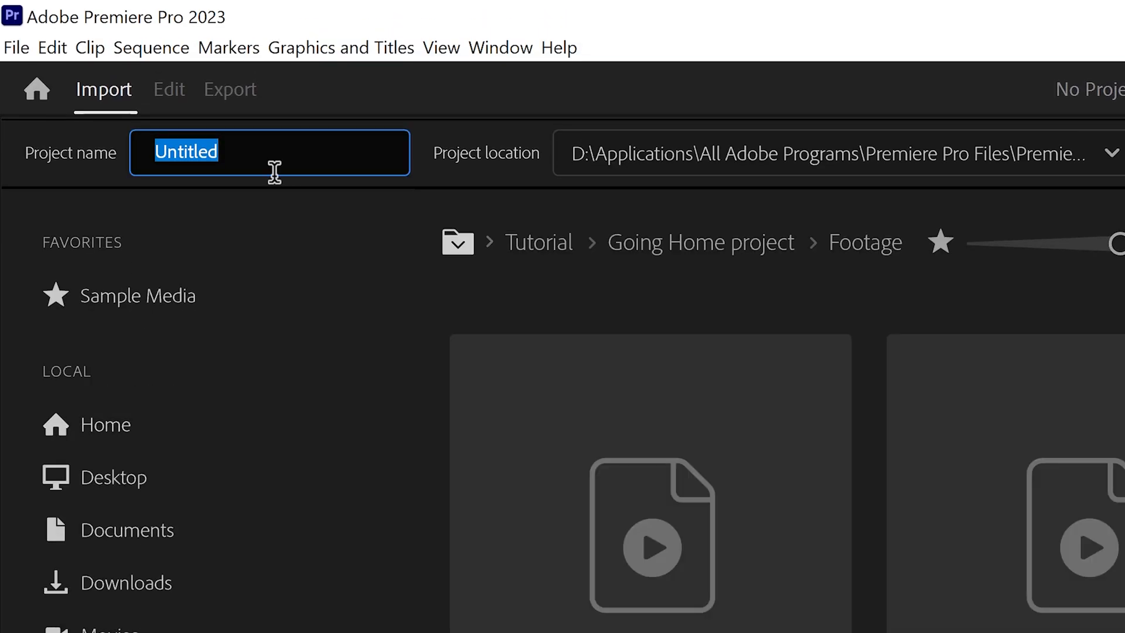
text(voice over)
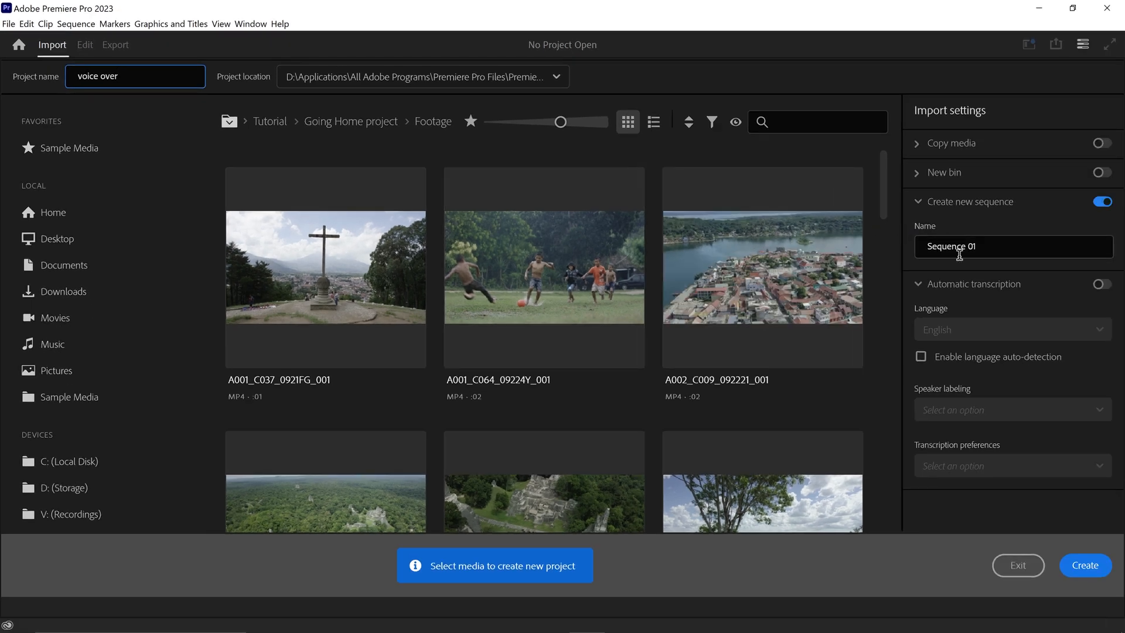
click(1084, 565)
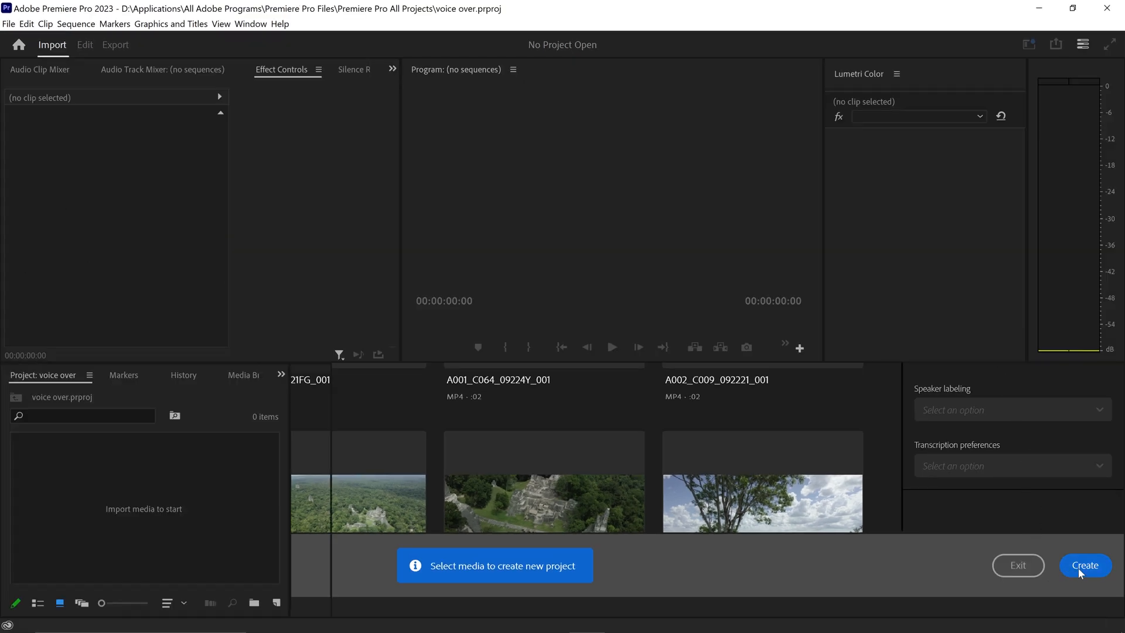
click(1084, 566)
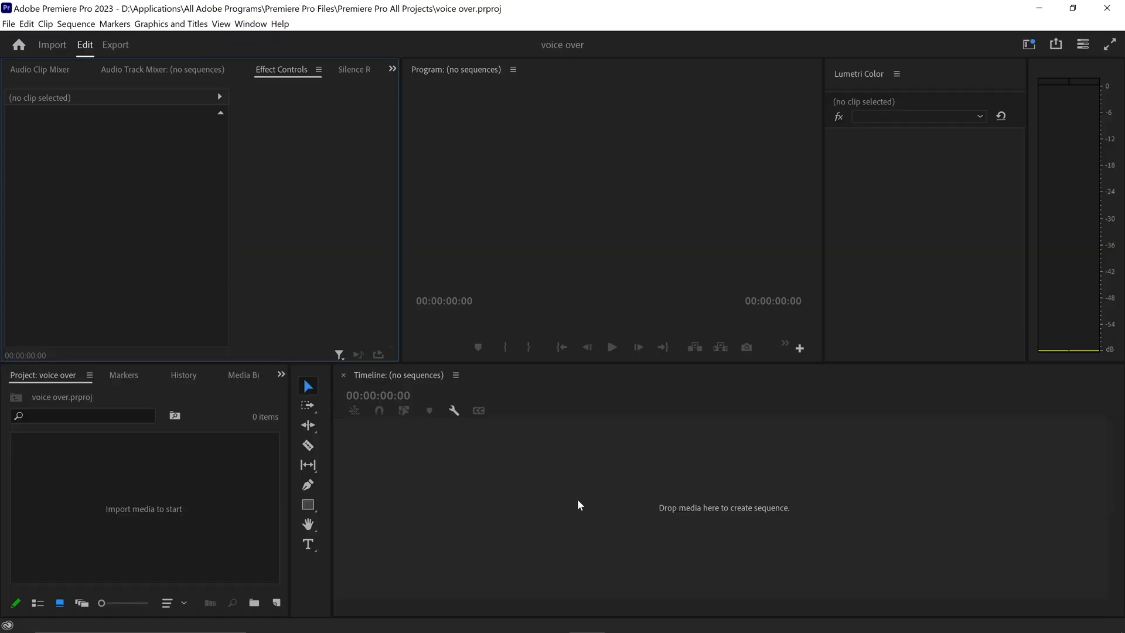
mouse_move(532, 493)
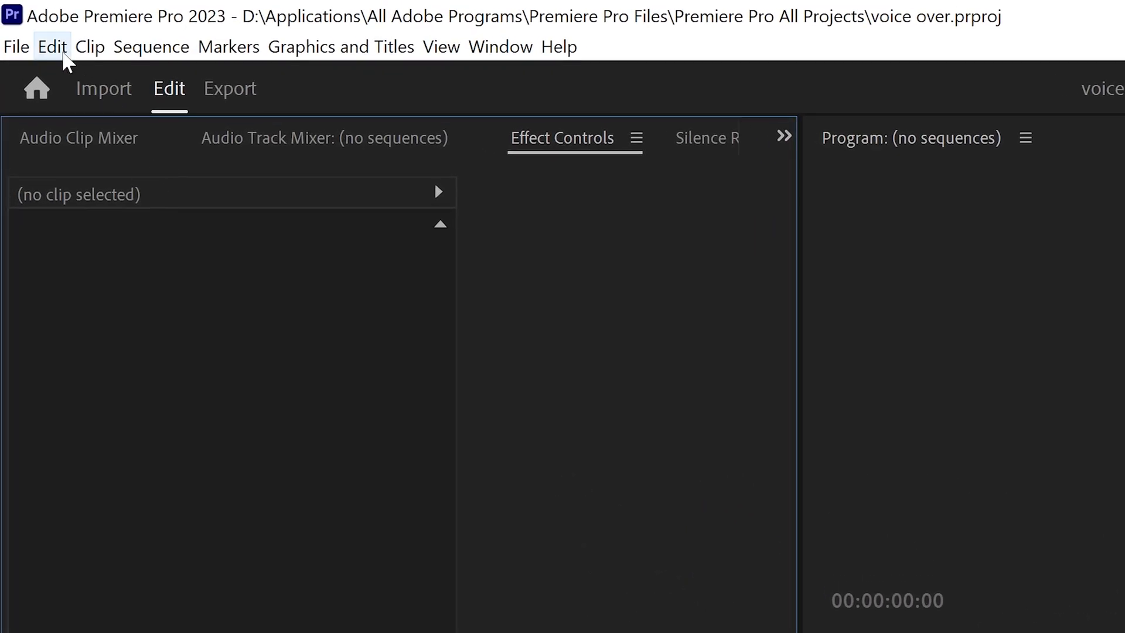
Step: Set Audio Hardware default input to Analogue 1 + 2 (Focusrite USB Audio) and confirm
click(51, 47)
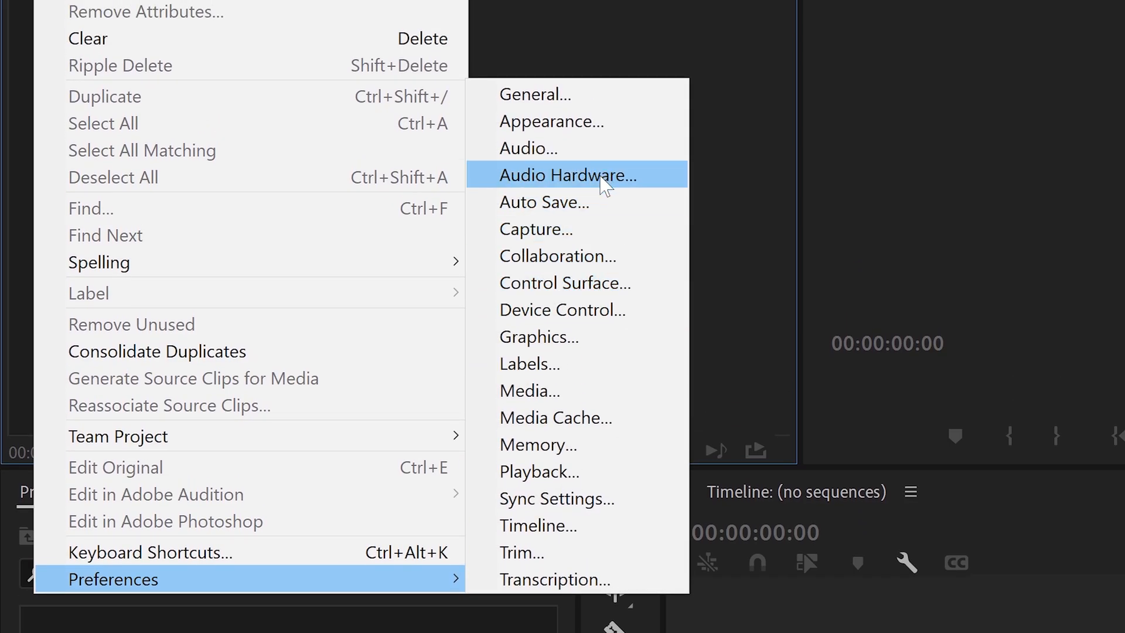
click(566, 174)
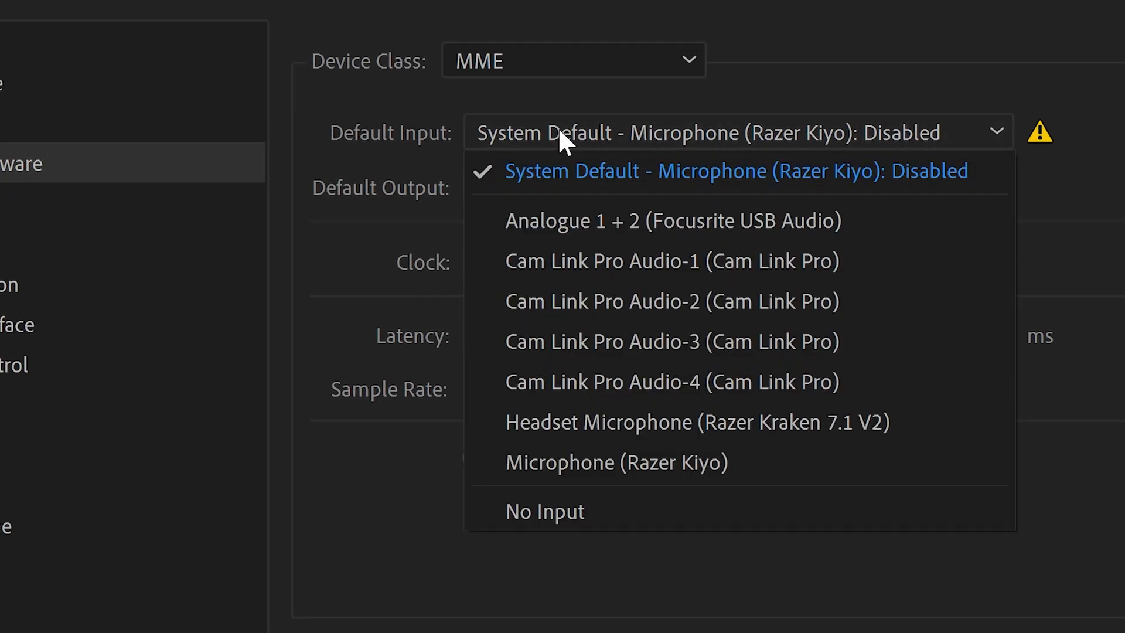
mouse_move(592, 208)
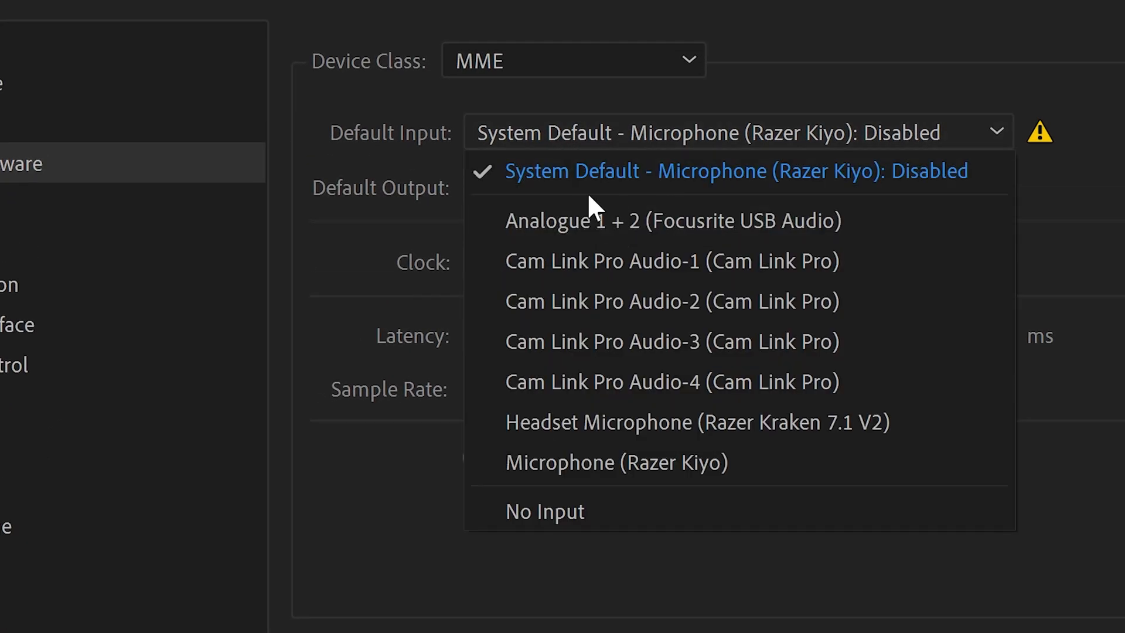
click(672, 220)
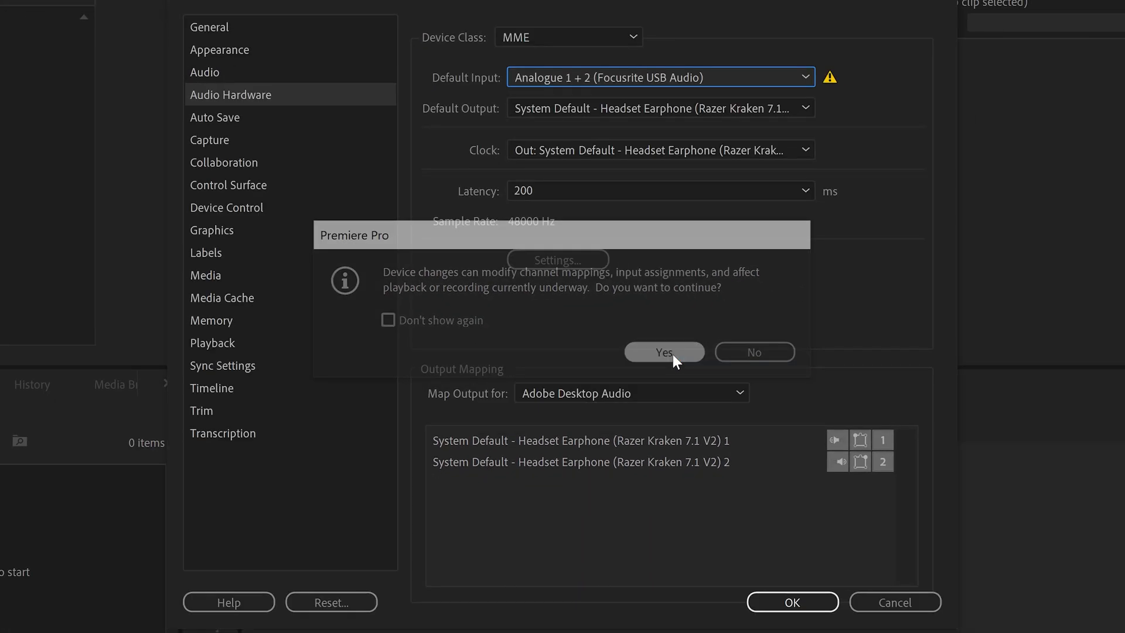
click(662, 352)
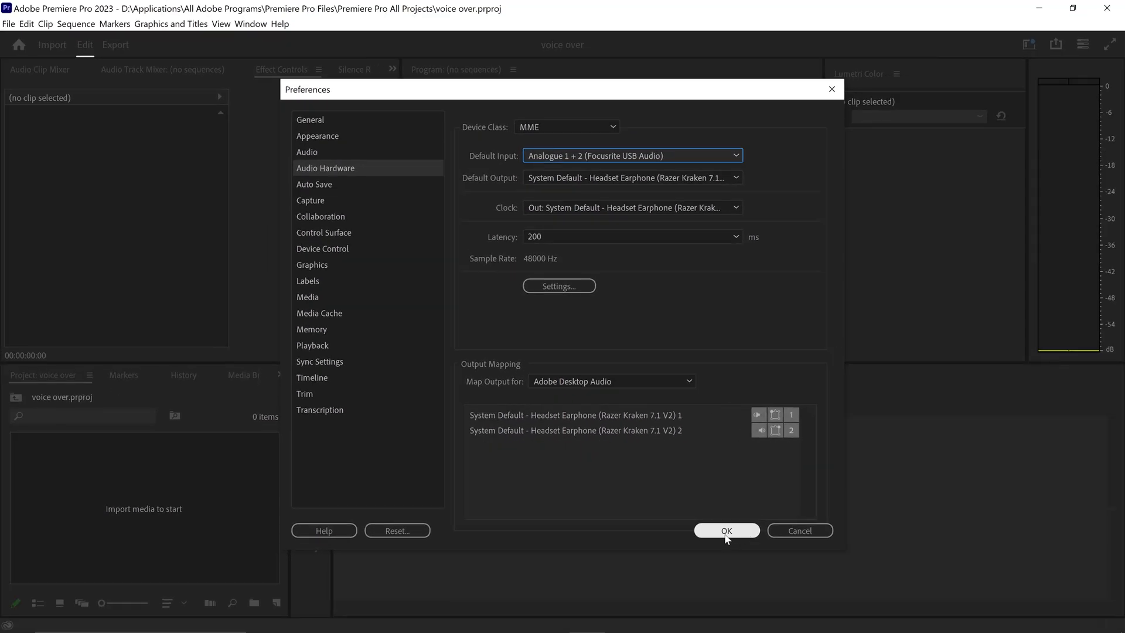
click(725, 530)
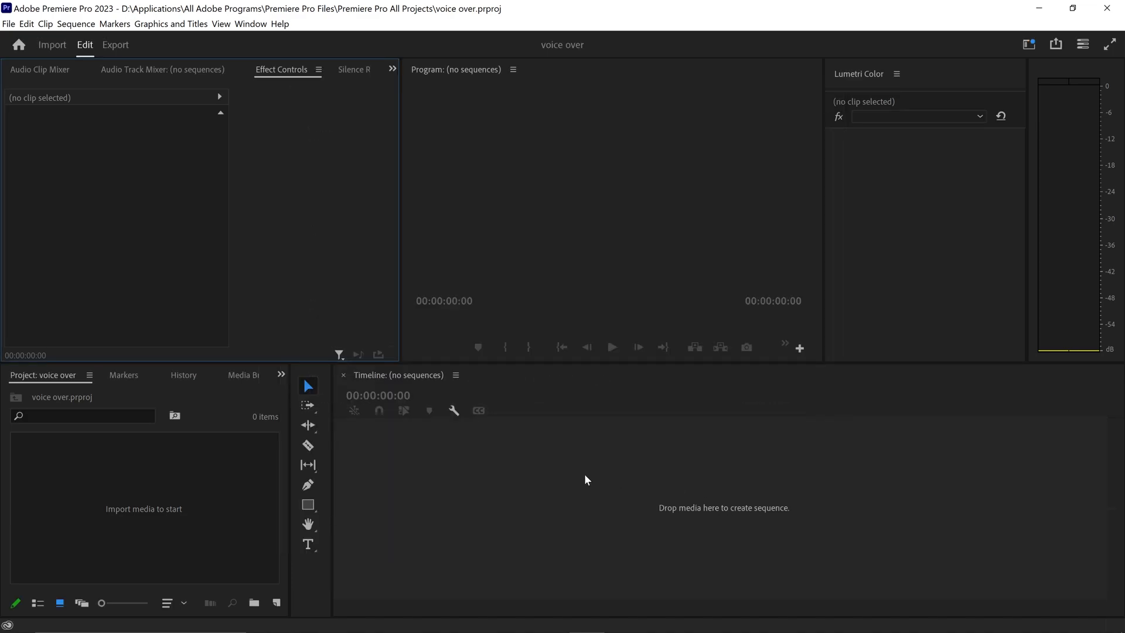
mouse_move(613, 443)
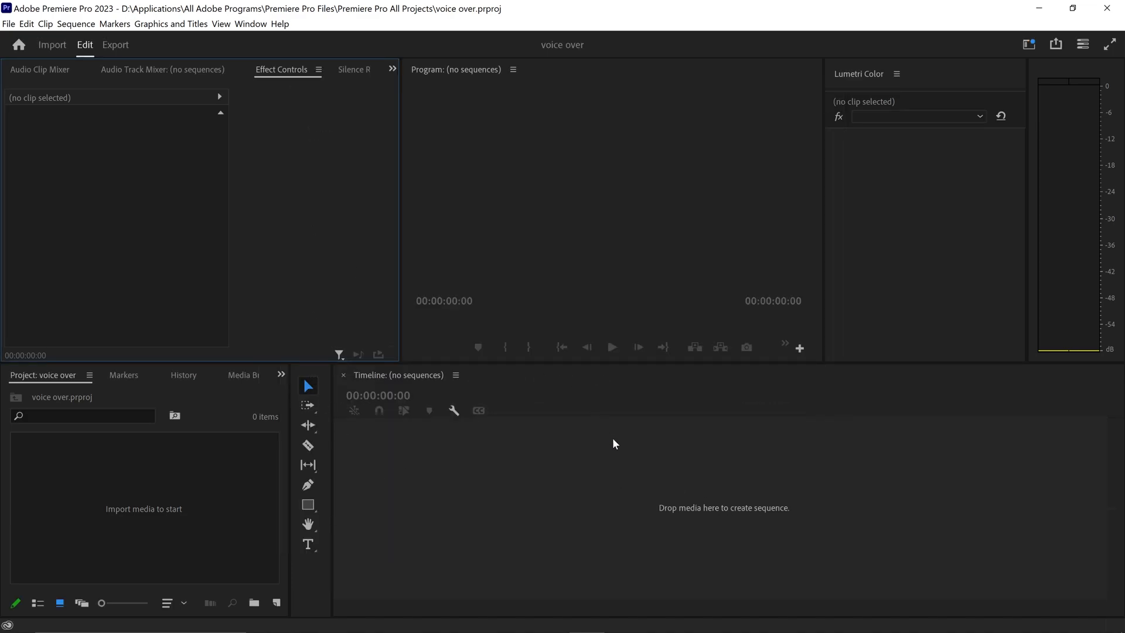
mouse_move(400, 504)
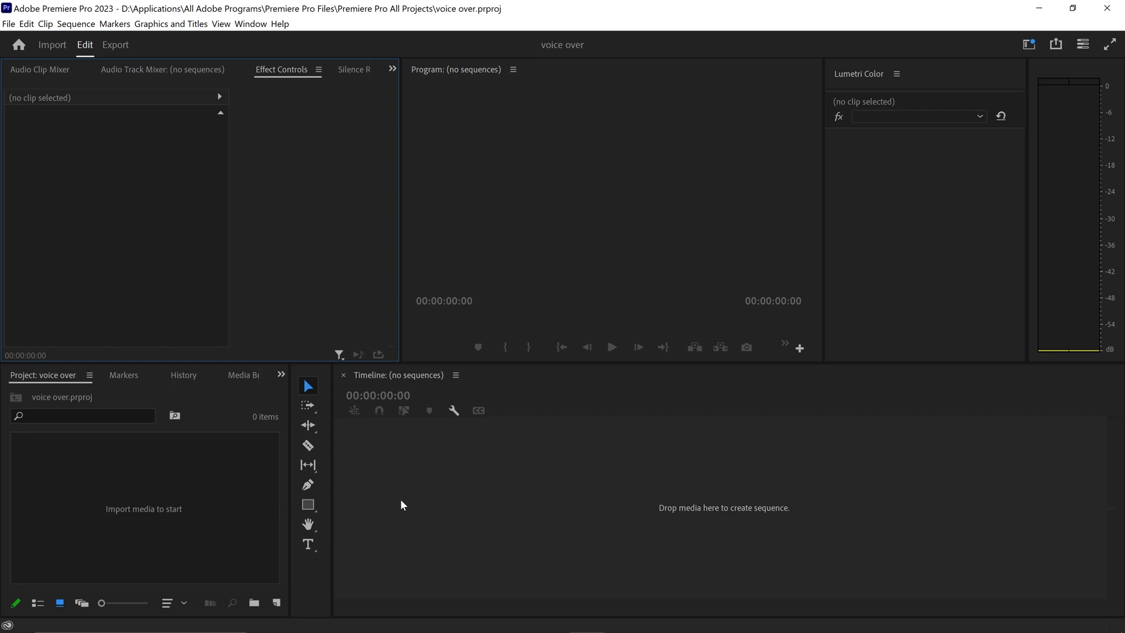
mouse_move(477, 488)
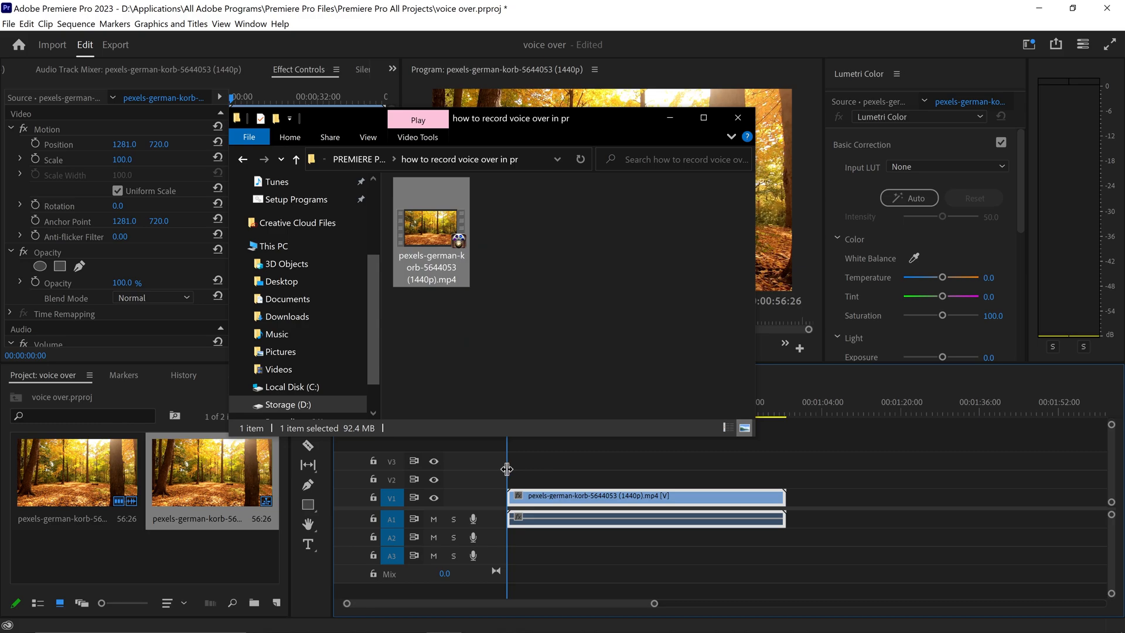
Step: Return to Premiere after dragging the forest MP4 into the Timeline
click(737, 118)
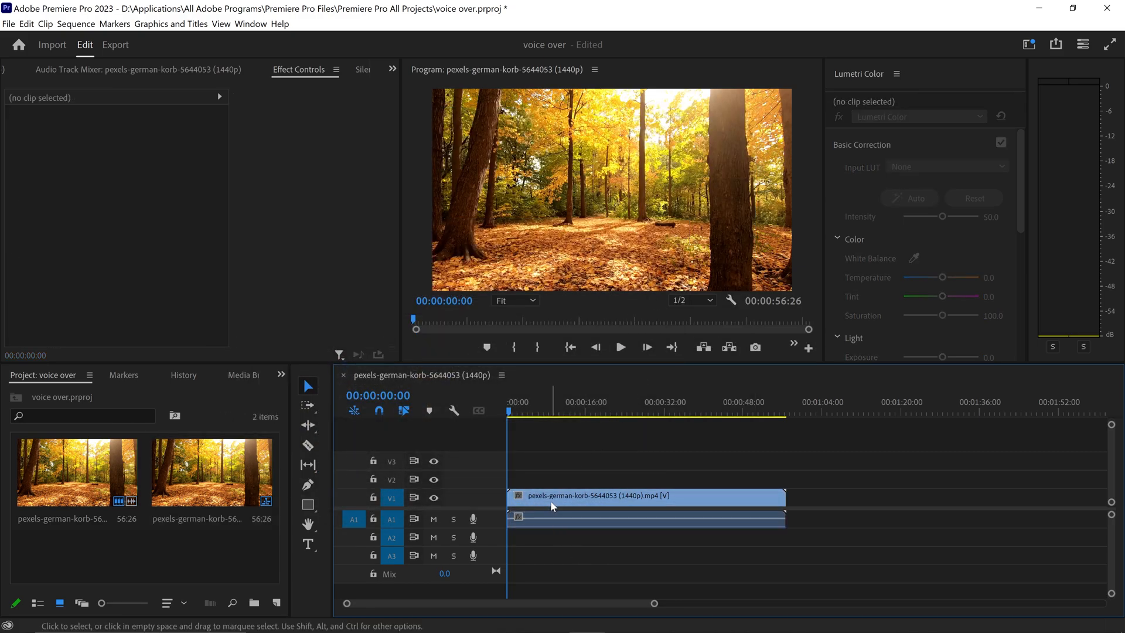
Step: Unlink the forest clip's video and audio, then select the audio on A1
right_click(642, 495)
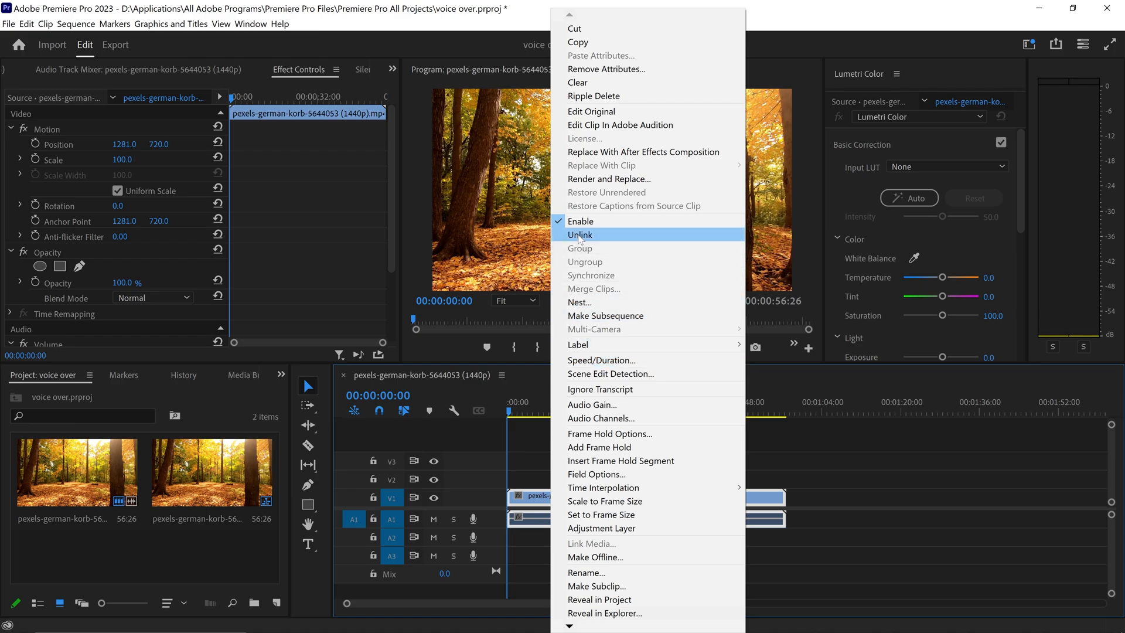
click(580, 234)
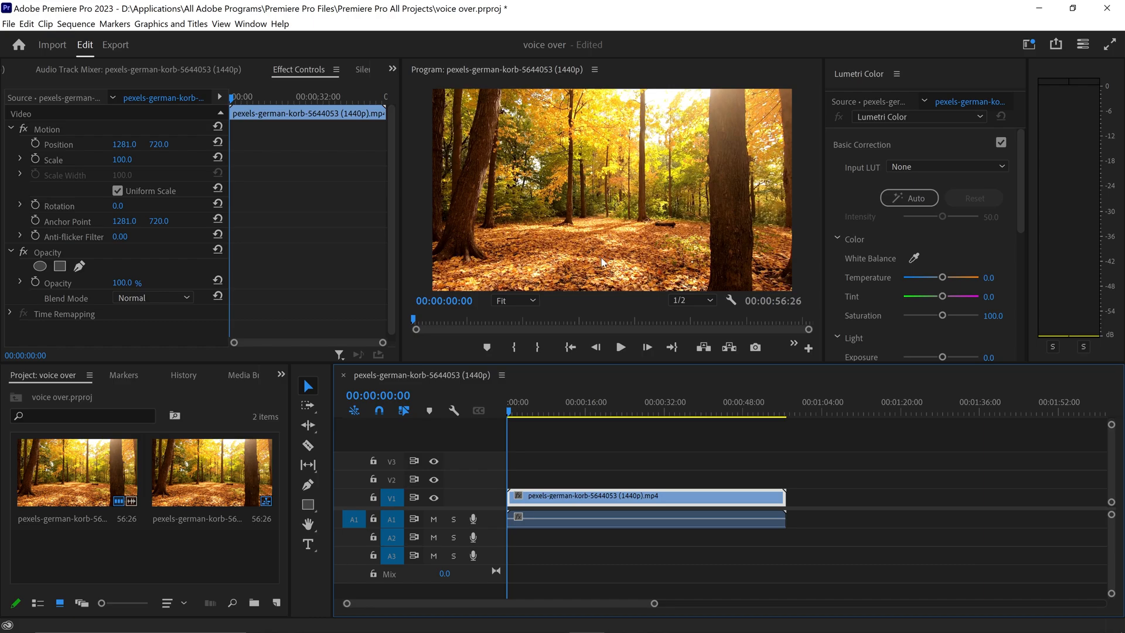
click(587, 477)
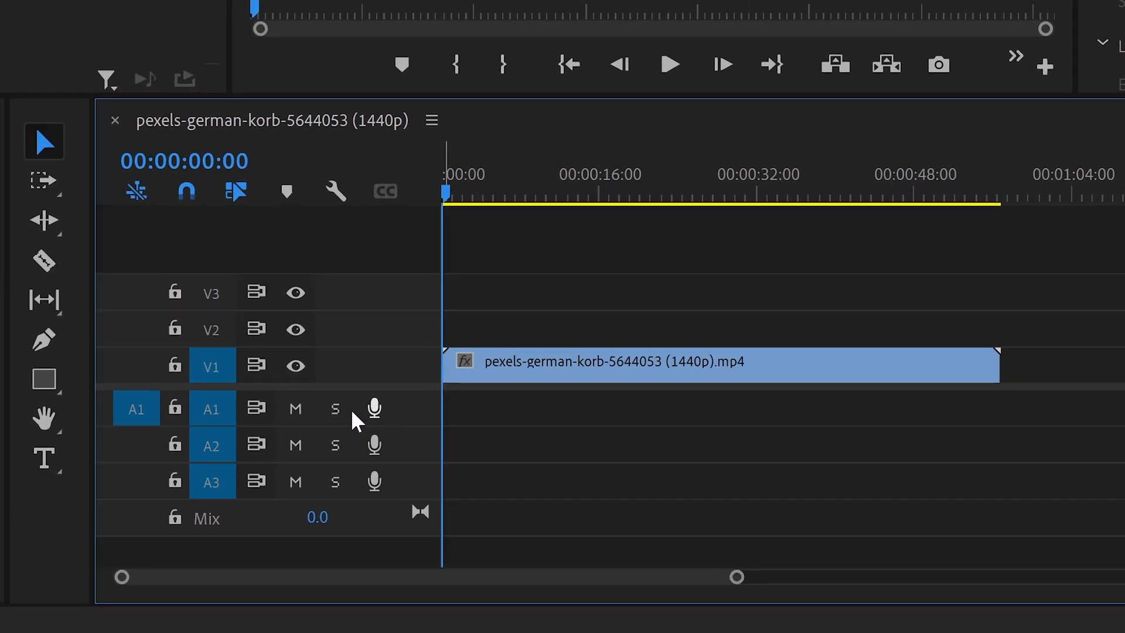
mouse_move(373, 408)
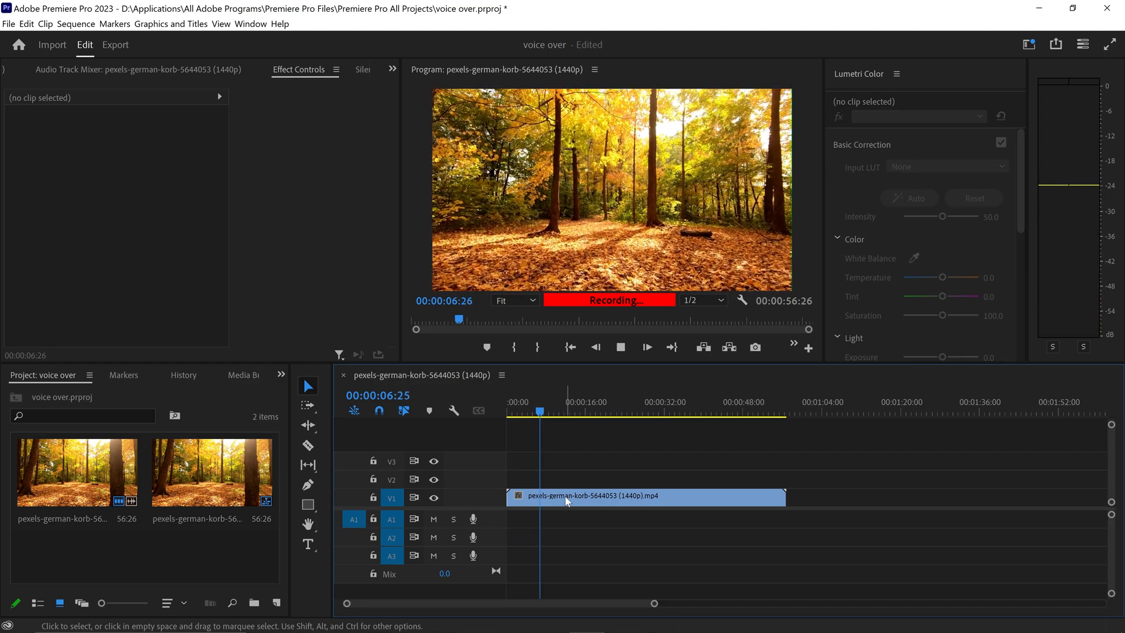
Step: Stop recording, leaving Audio 1_2.wav at the start of A1
click(620, 346)
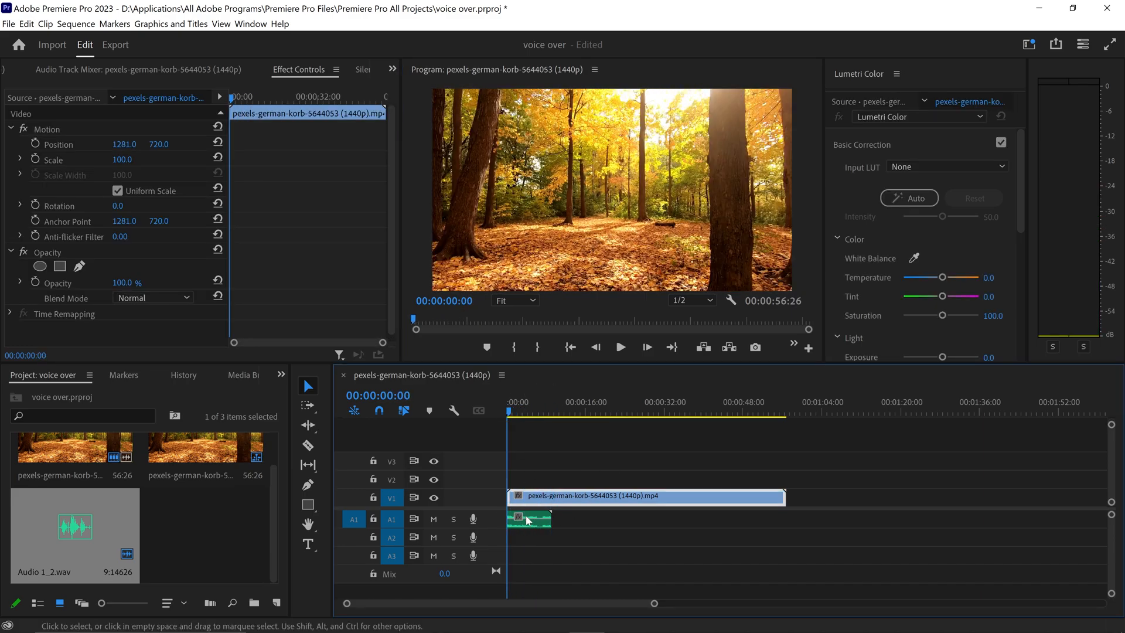
mouse_move(633, 520)
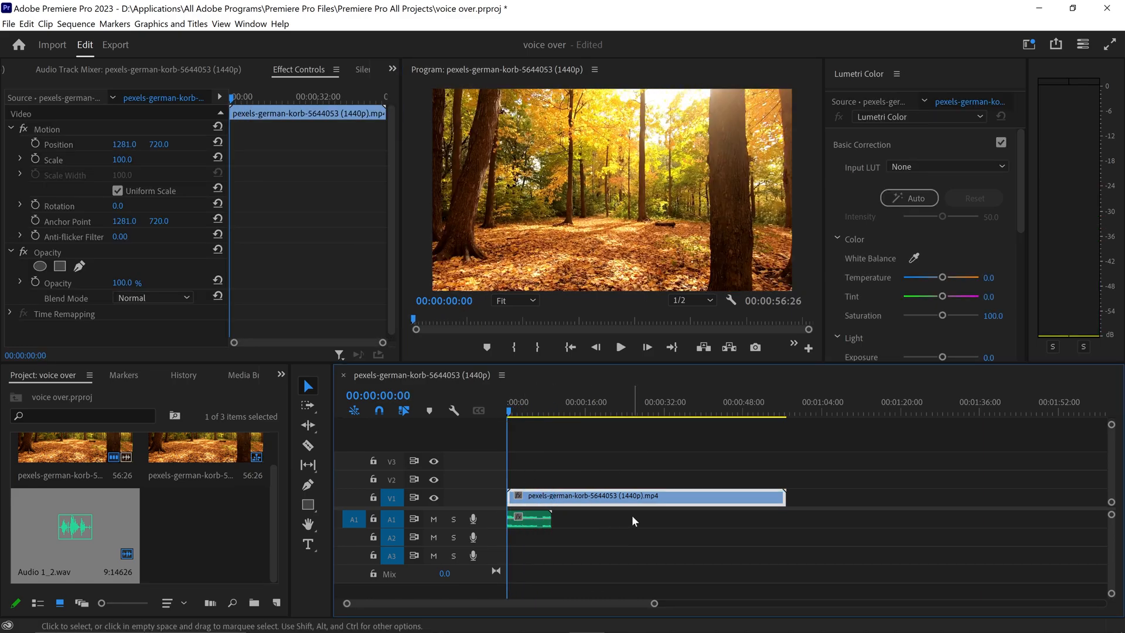